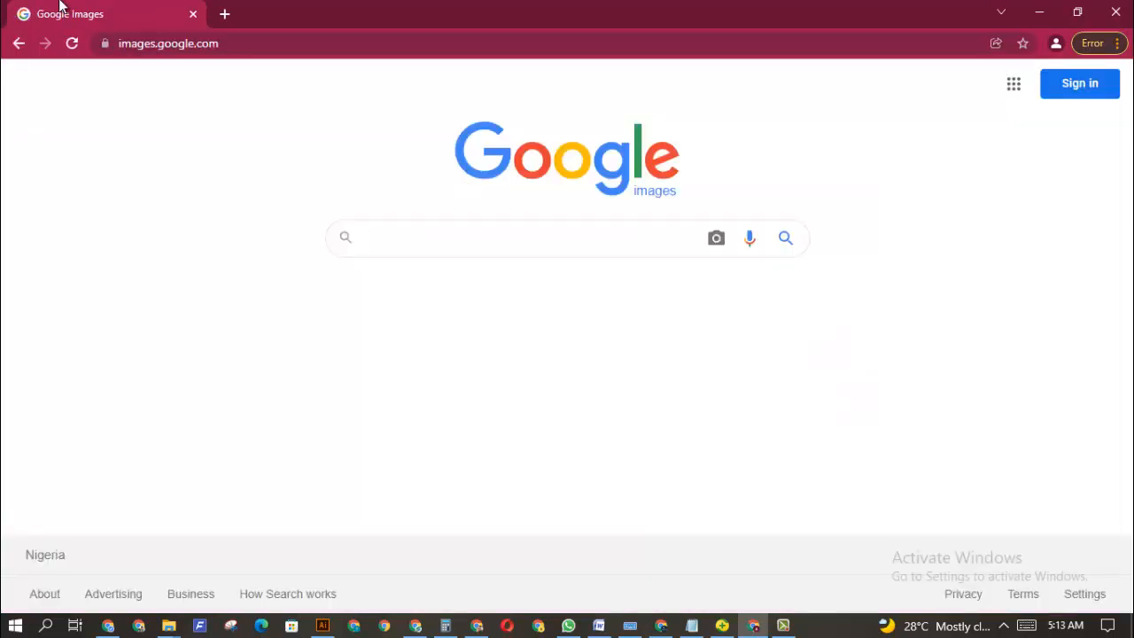
mouse_move(276, 110)
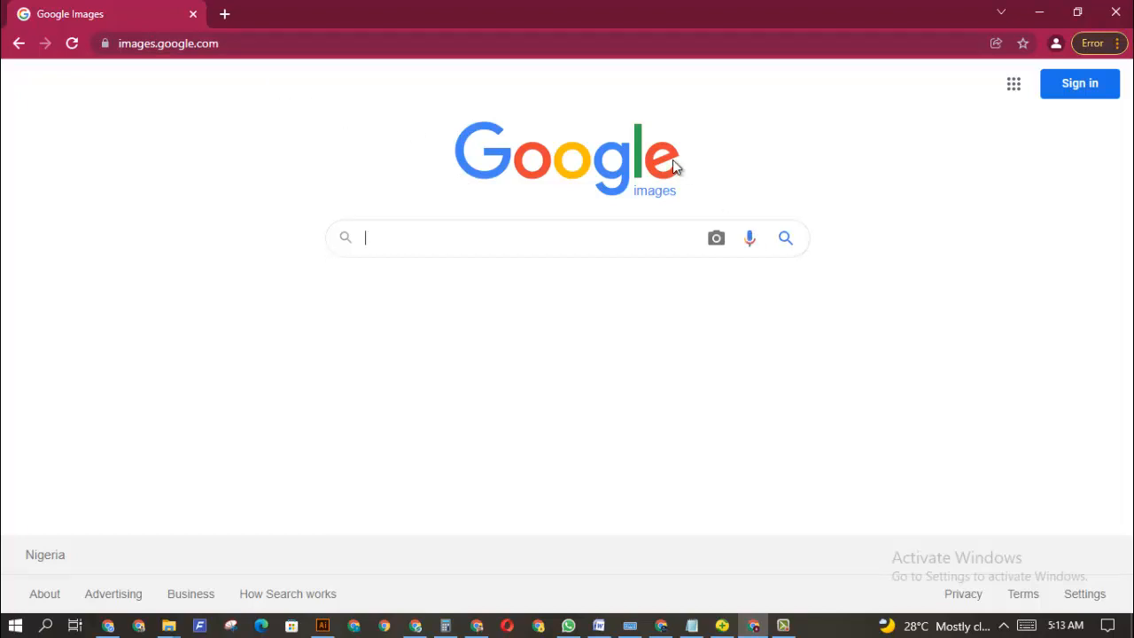
mouse_move(753, 159)
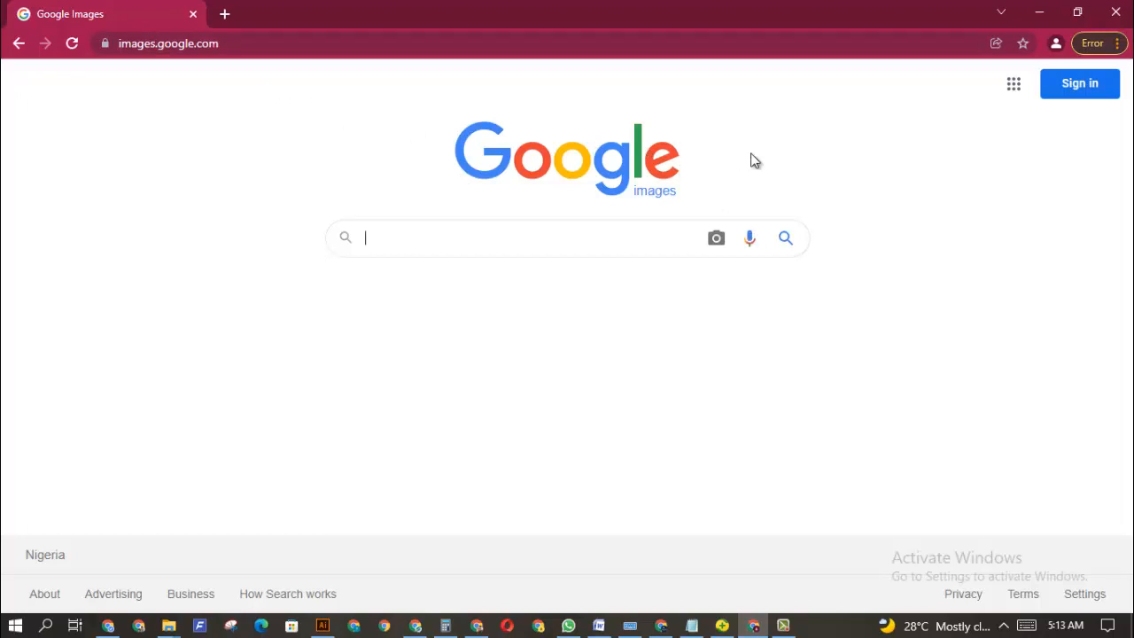
mouse_move(716, 237)
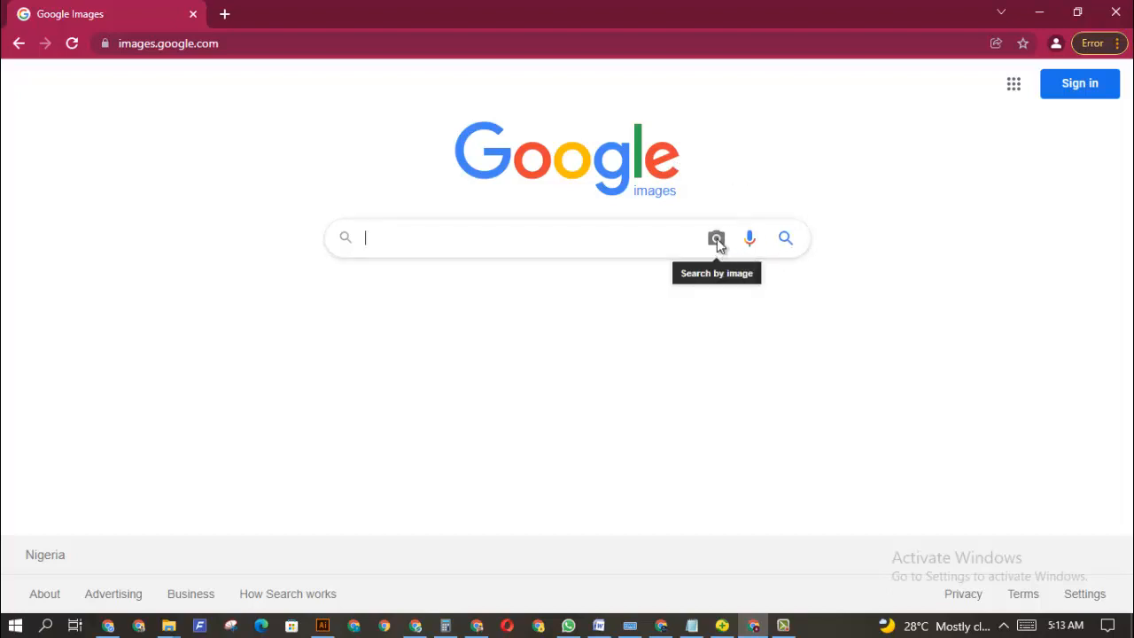
- Start a search by image and choose to upload a file from the computer
click(716, 237)
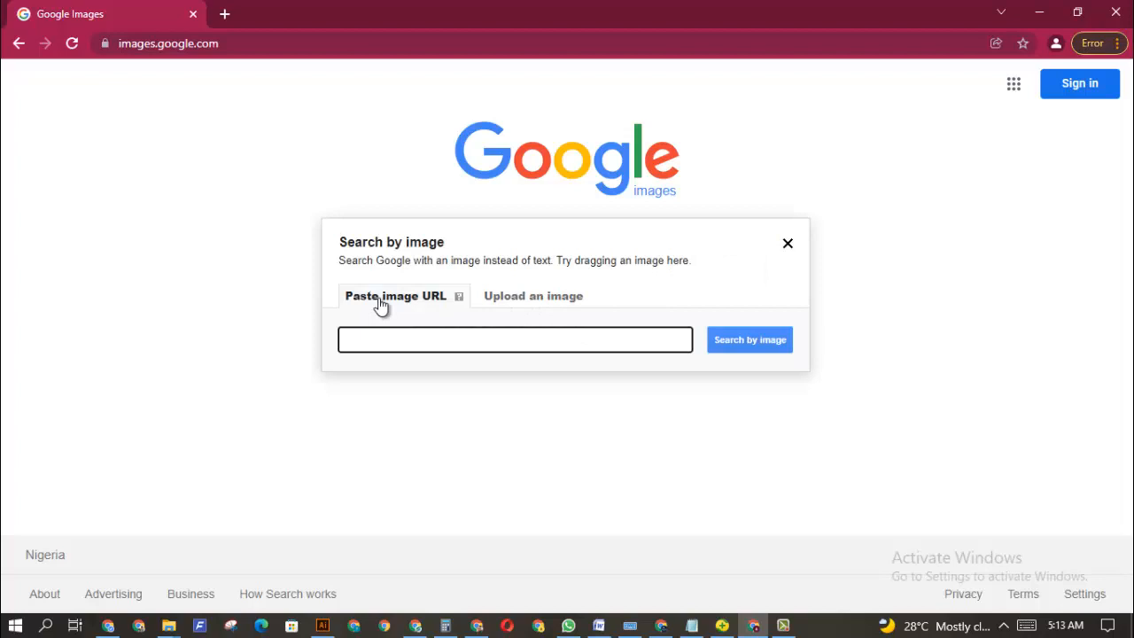
mouse_move(413, 303)
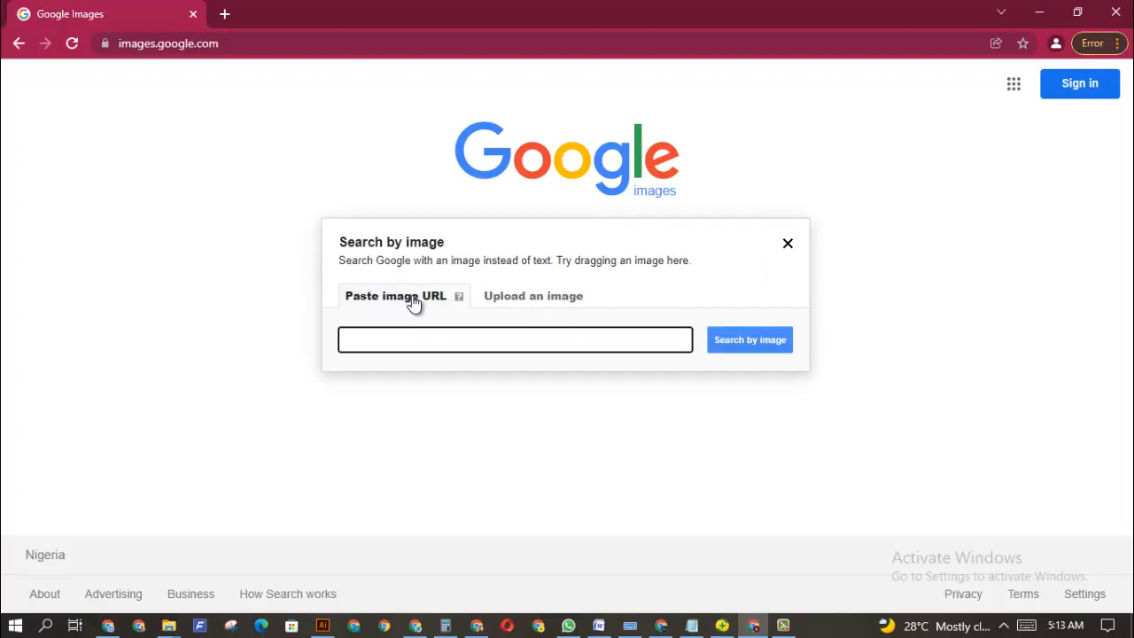
mouse_move(534, 296)
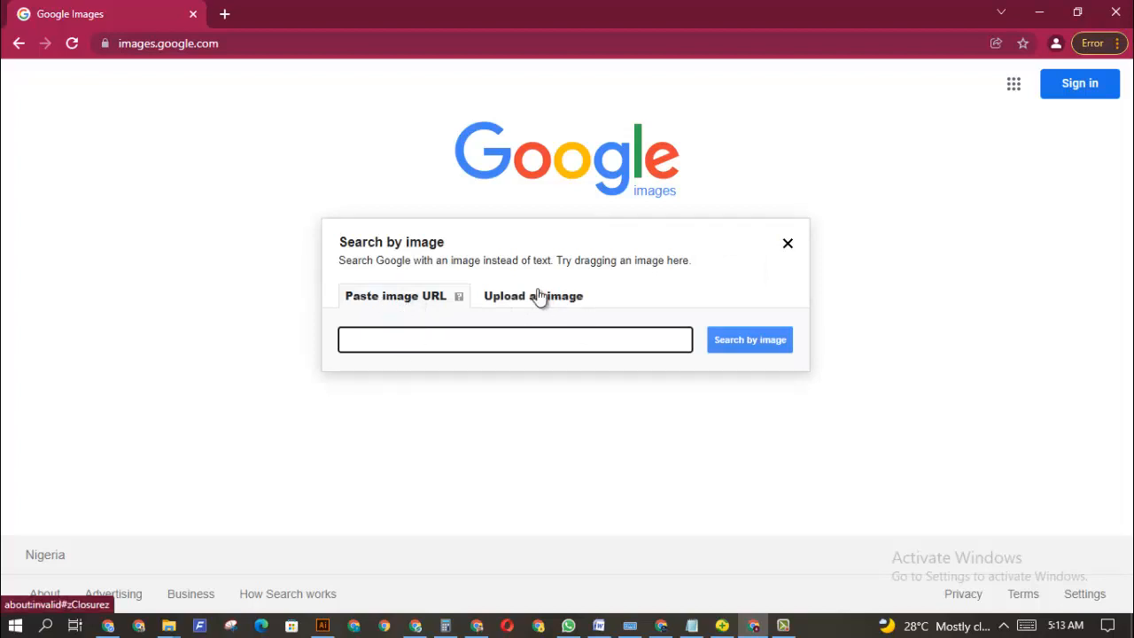
mouse_move(553, 302)
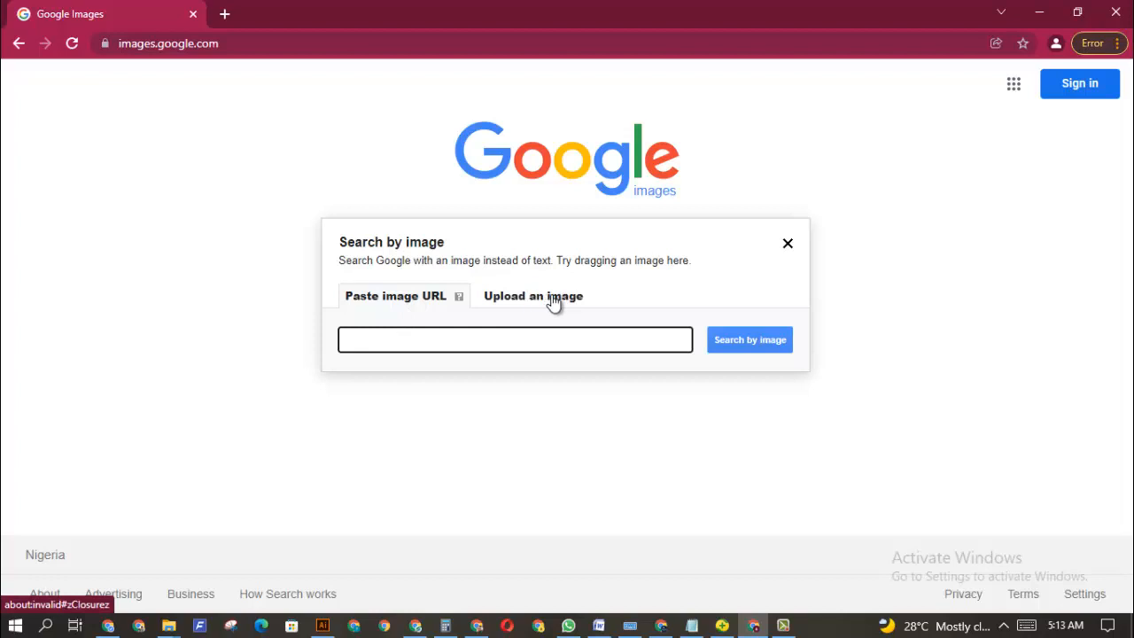
click(533, 296)
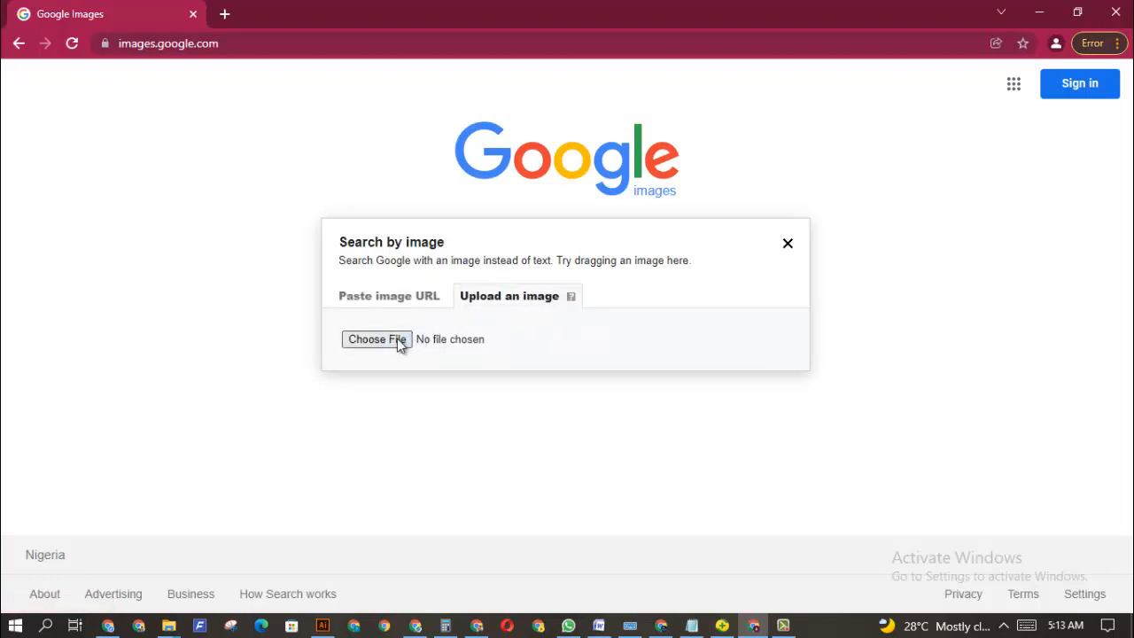
click(375, 340)
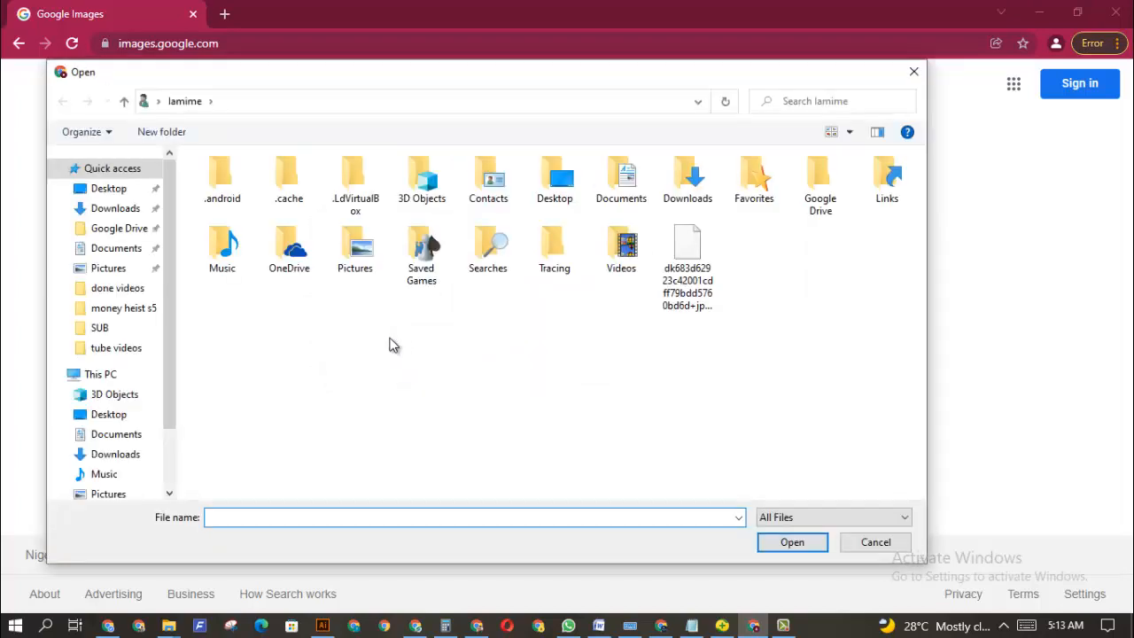
- Select naruto.PNG from the Desktop to run the reverse image search
click(108, 188)
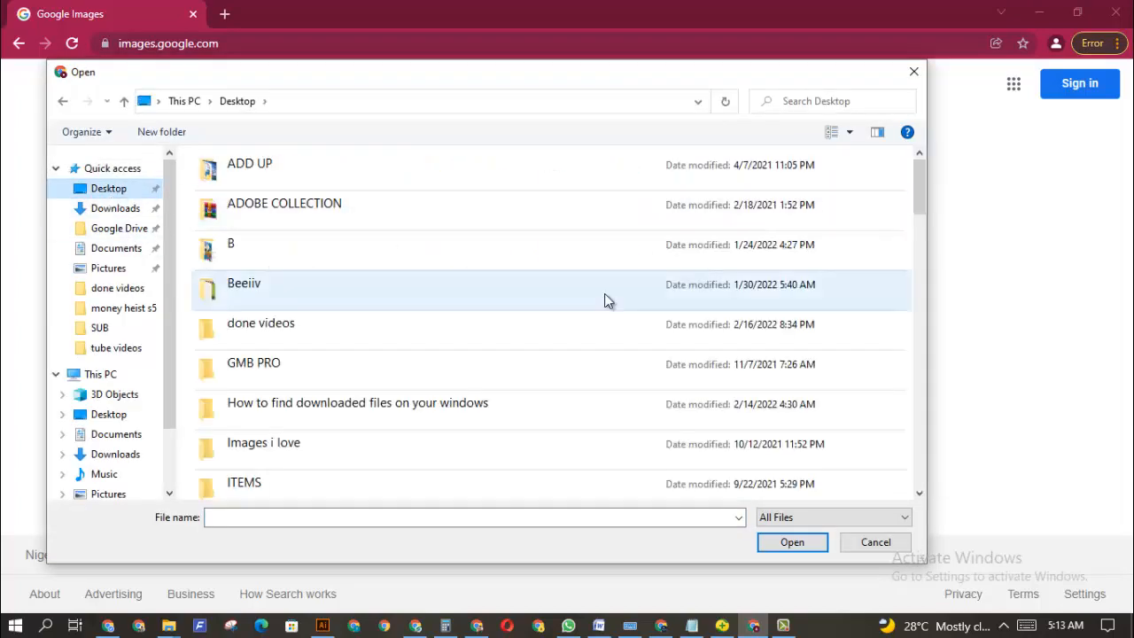
scroll(down, 3)
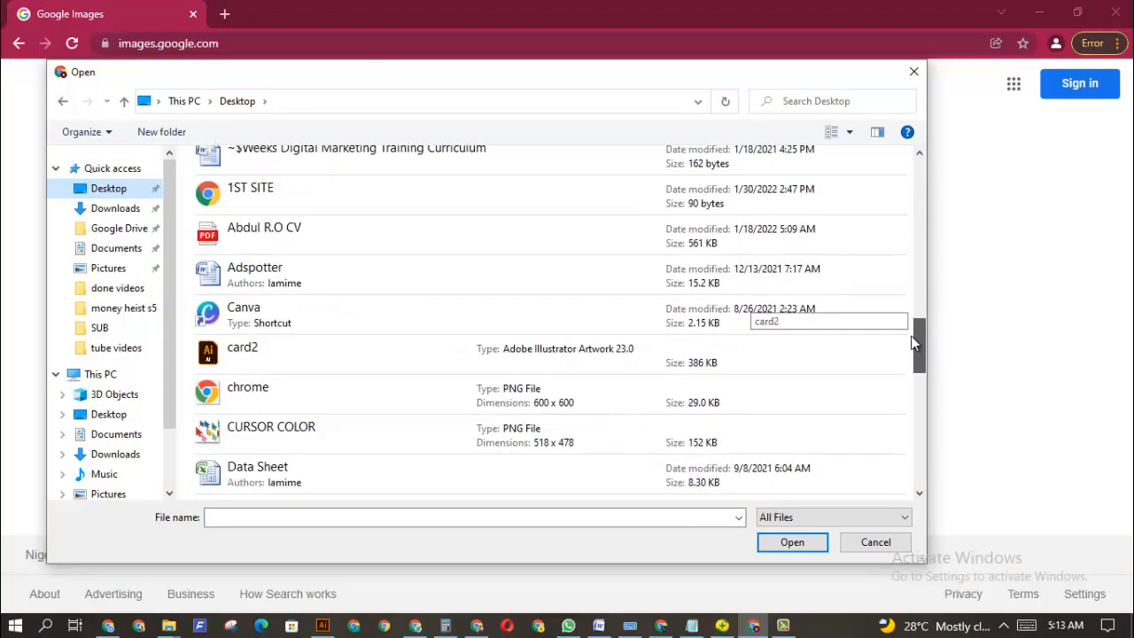
scroll(down, 3)
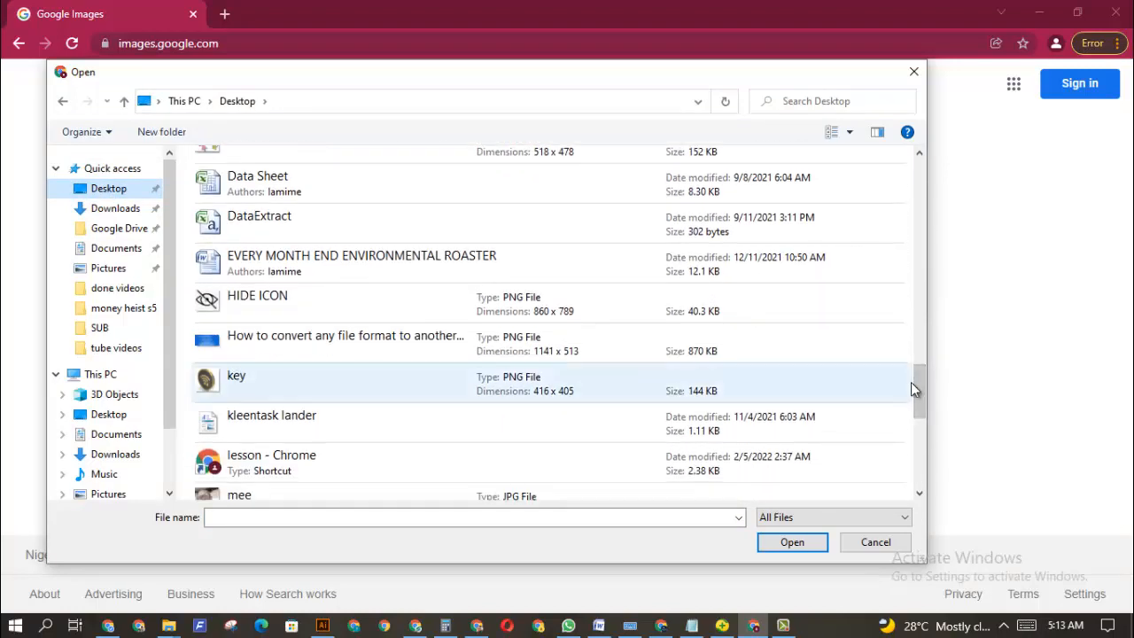
scroll(down, 3)
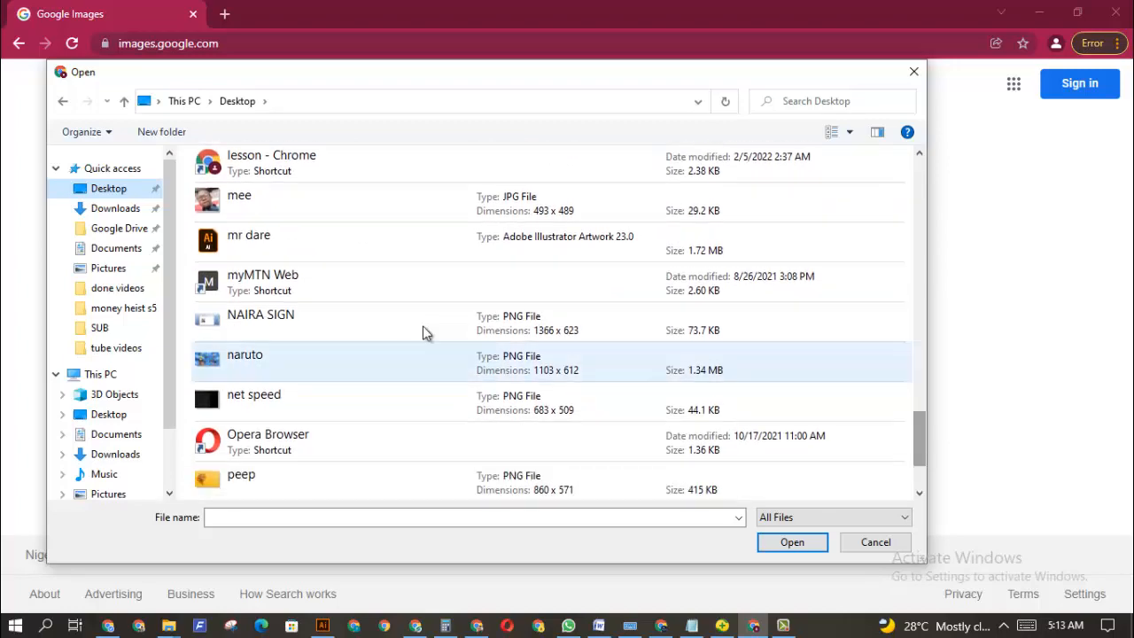
click(791, 542)
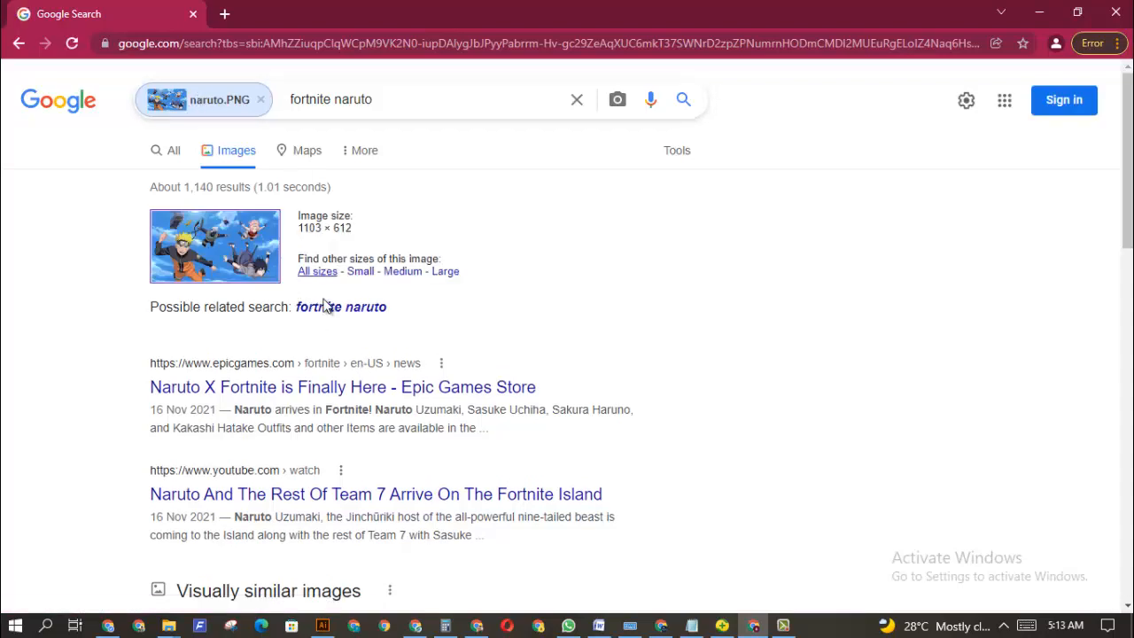
mouse_move(354, 203)
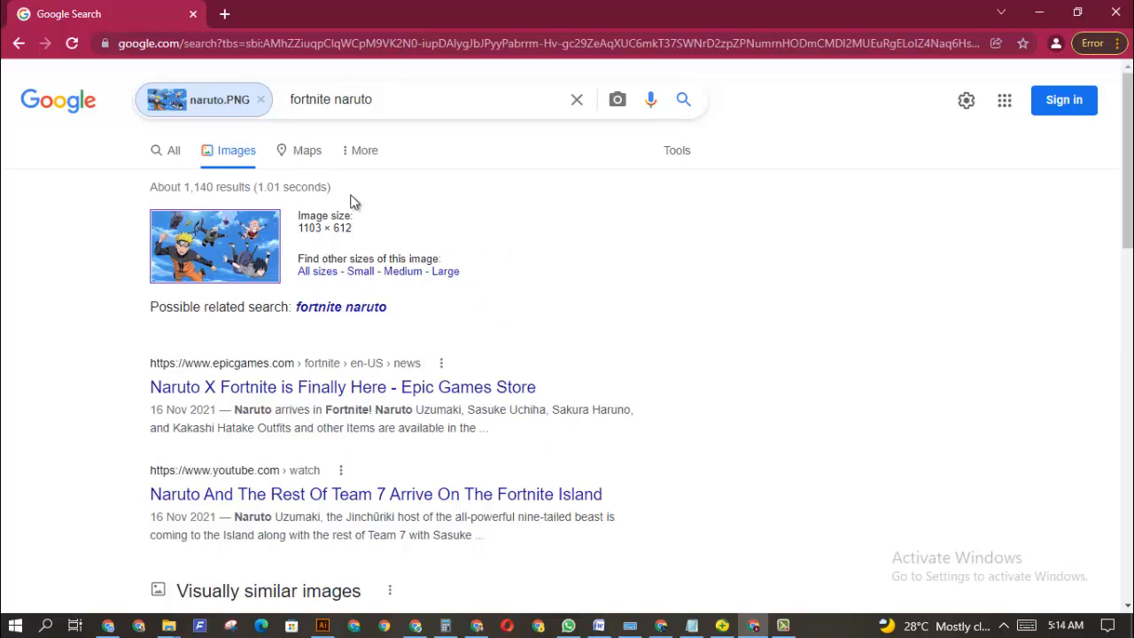
mouse_move(238, 309)
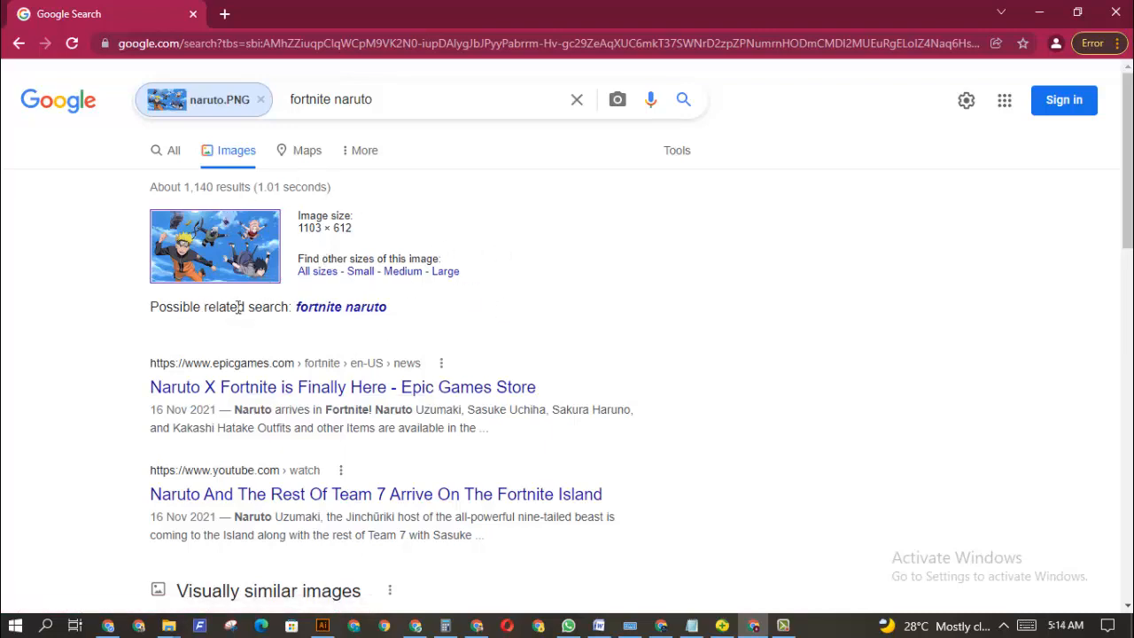
mouse_move(482, 322)
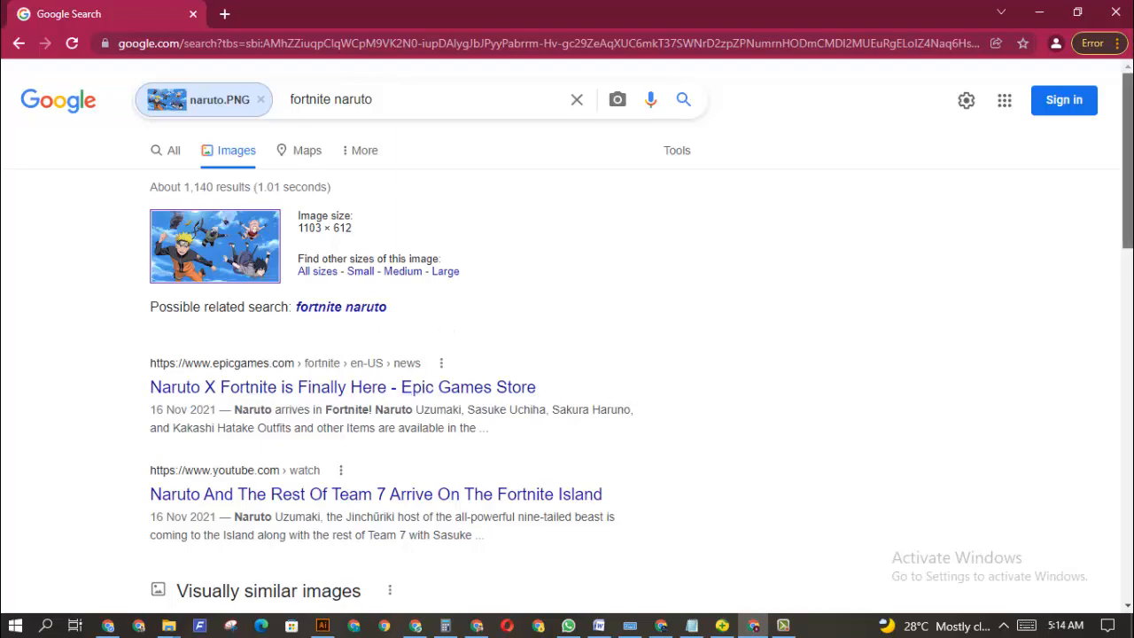
scroll(down, 3)
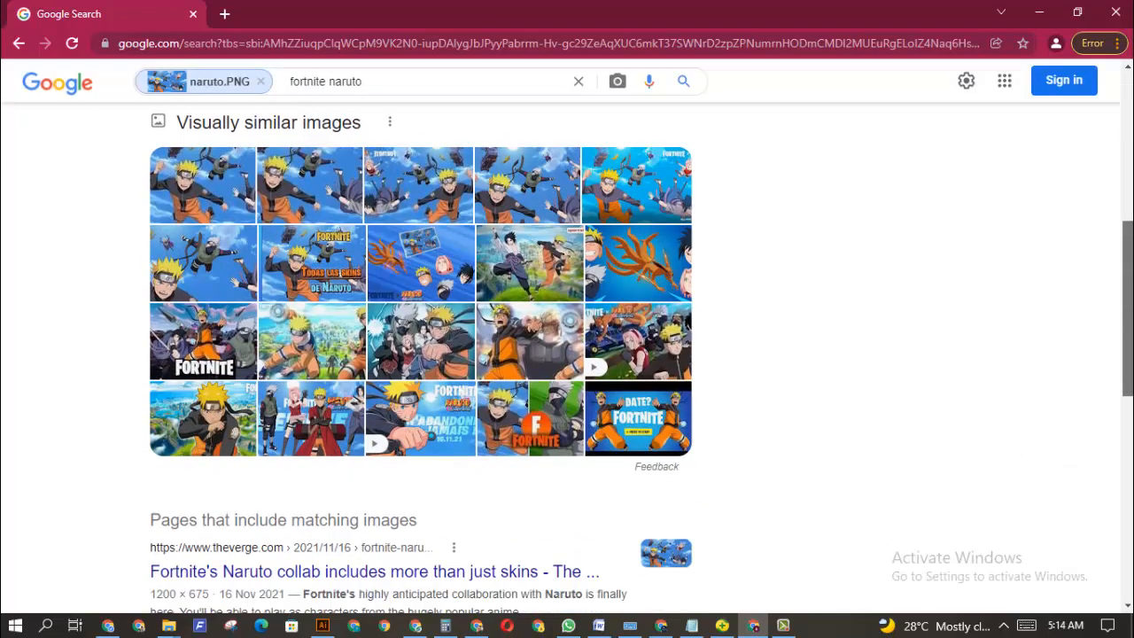
scroll(up, 3)
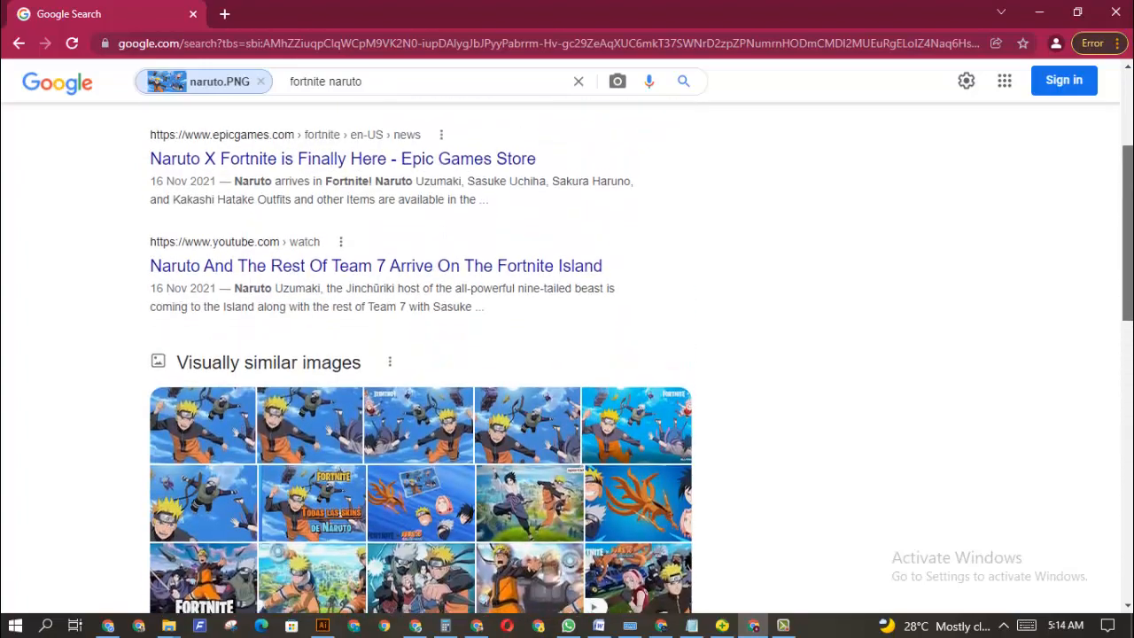
scroll(up, 3)
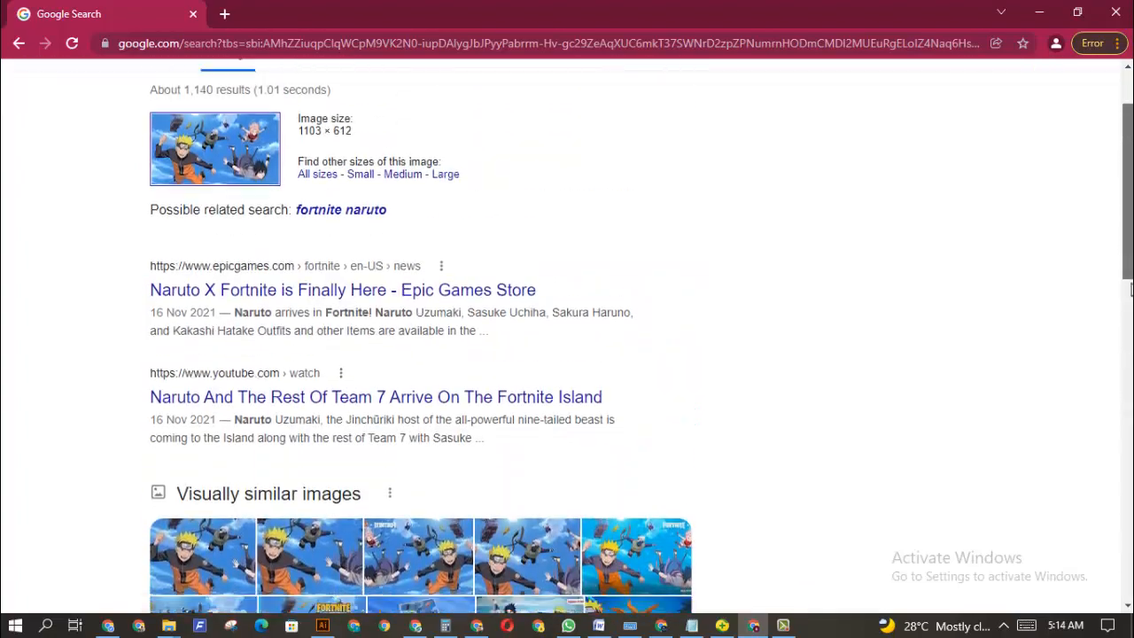
scroll(up, 3)
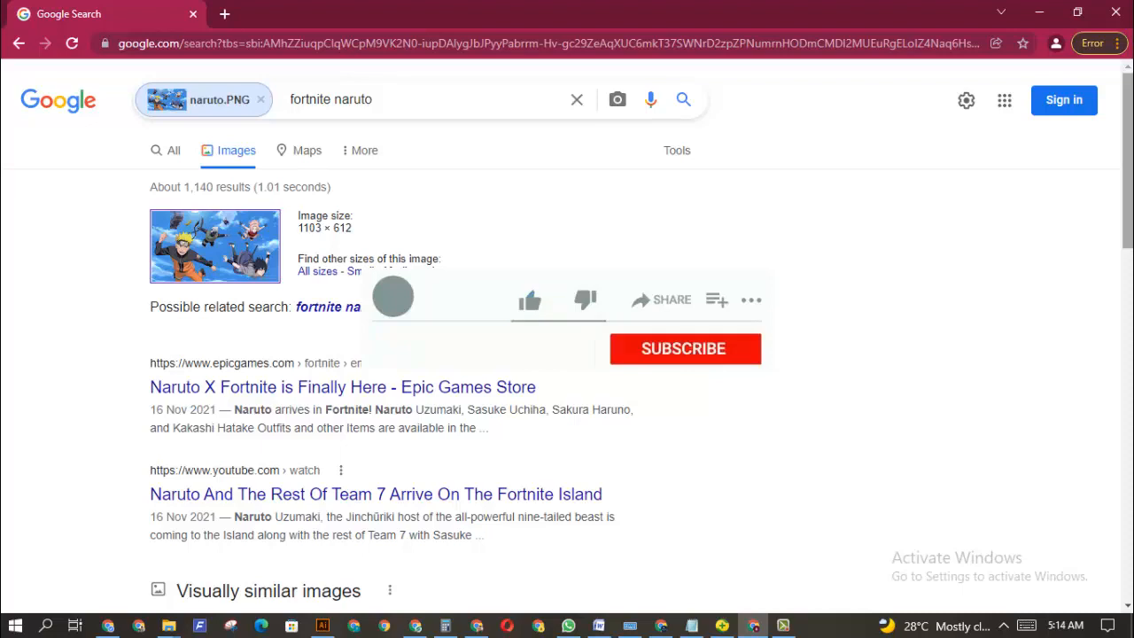
click(528, 300)
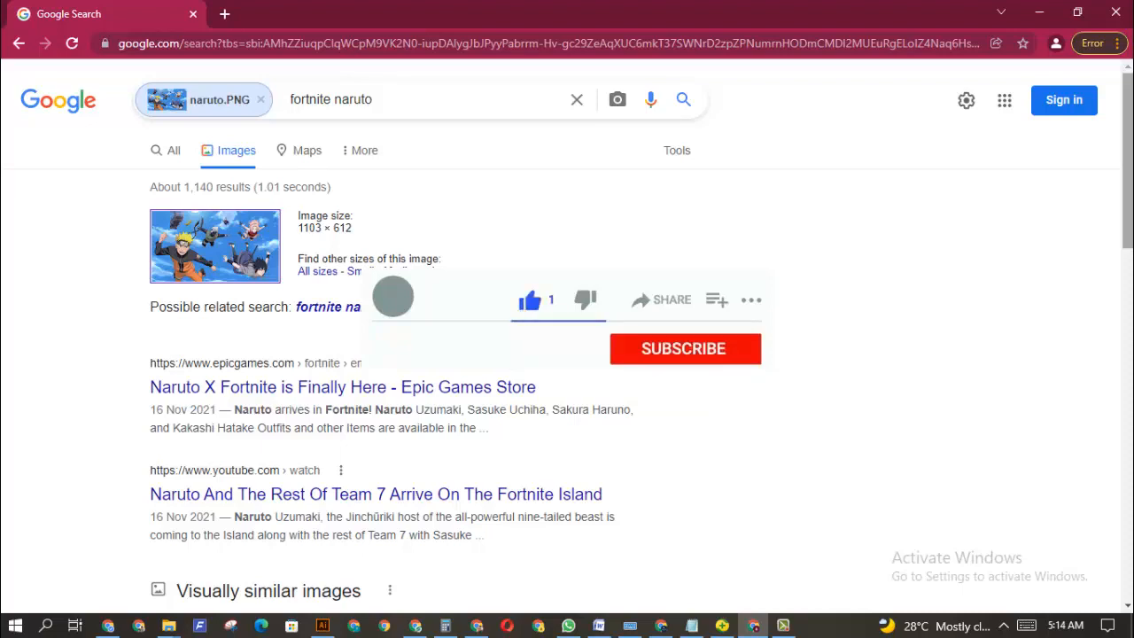
click(684, 348)
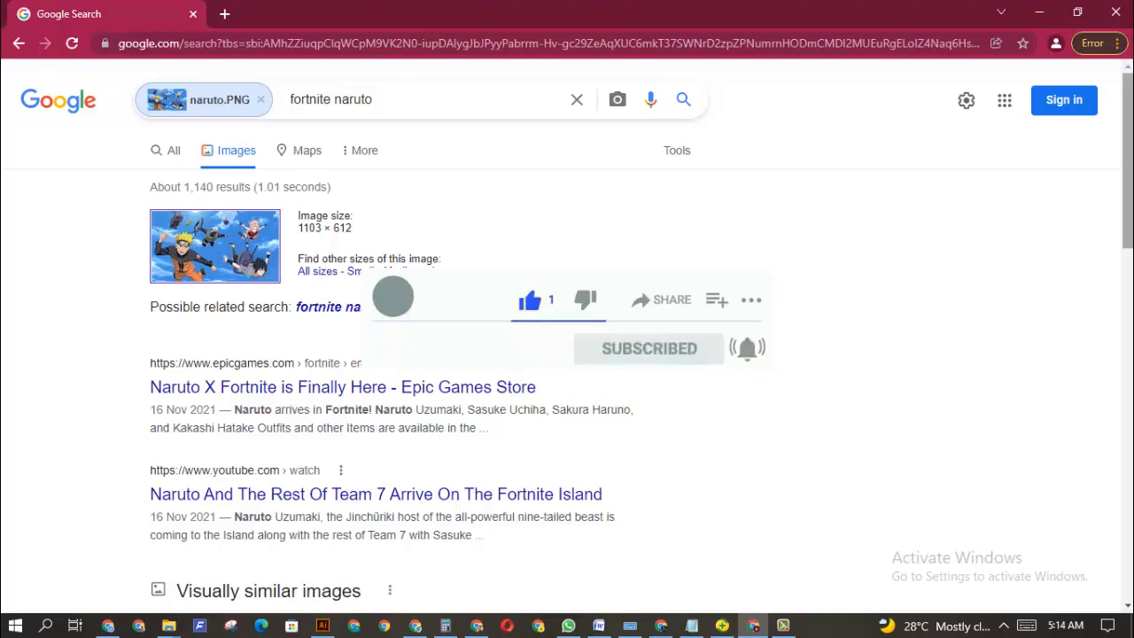